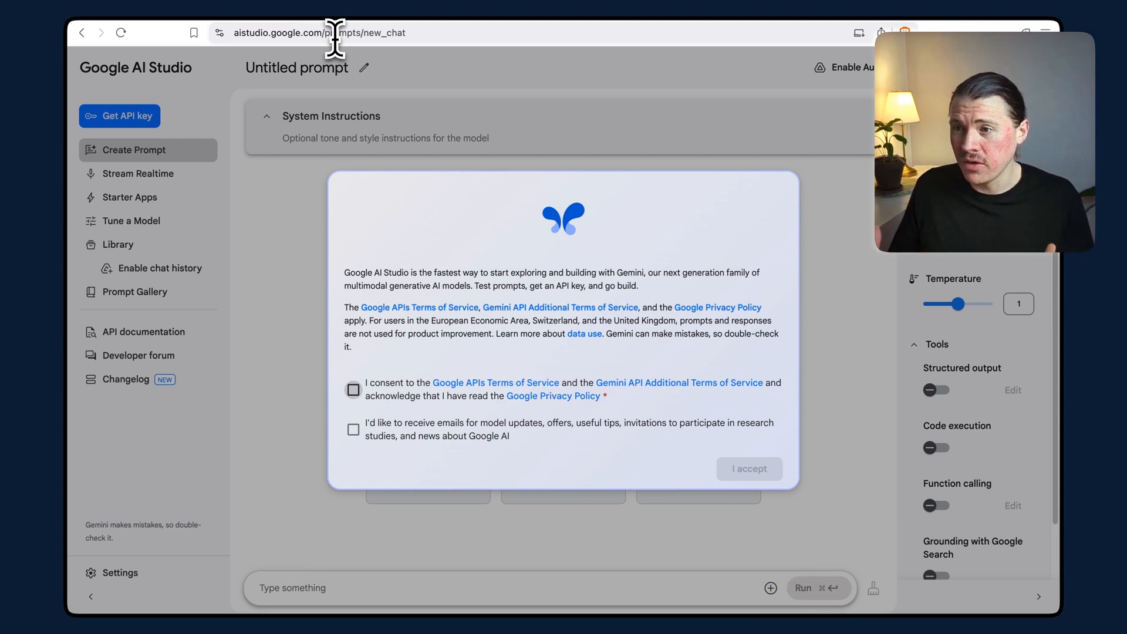
{"action": "mouse_move", "coordinate": [369, 232]}
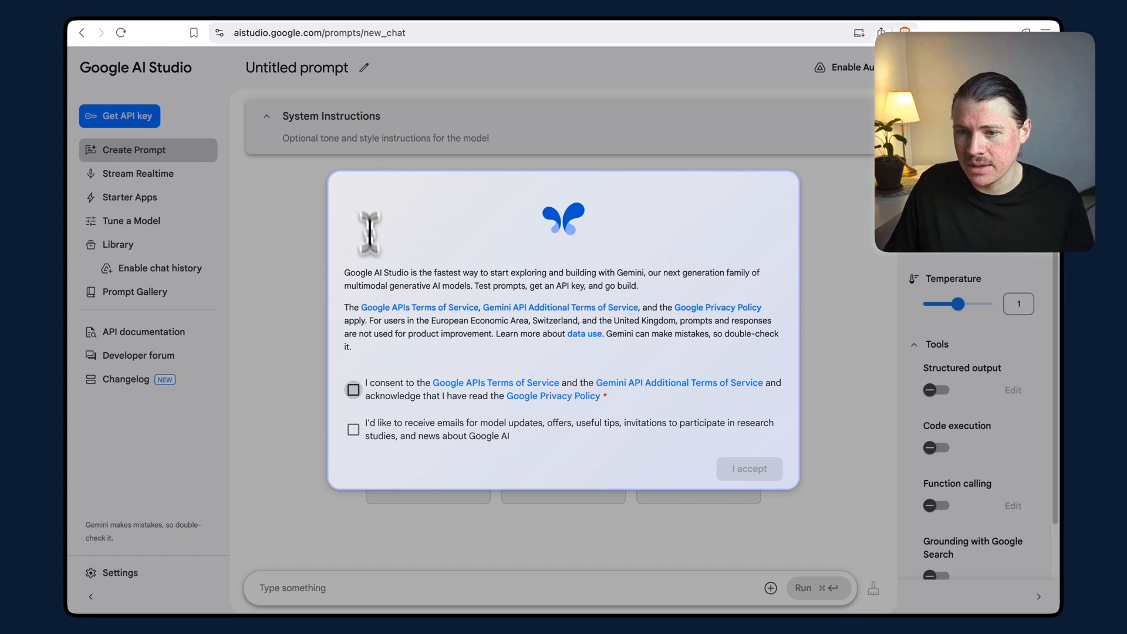
{"action": "mouse_move", "coordinate": [392, 403]}
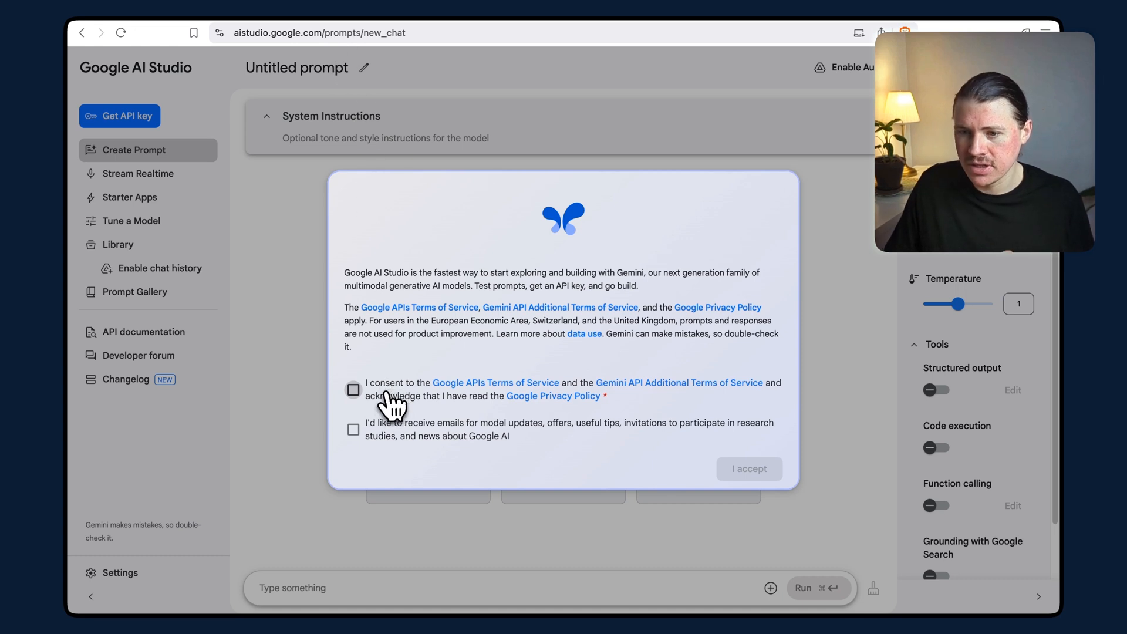
Consent to the Google APIs Terms of Service and accept the welcome notice
{"action": "left_click", "coordinate": [353, 389]}
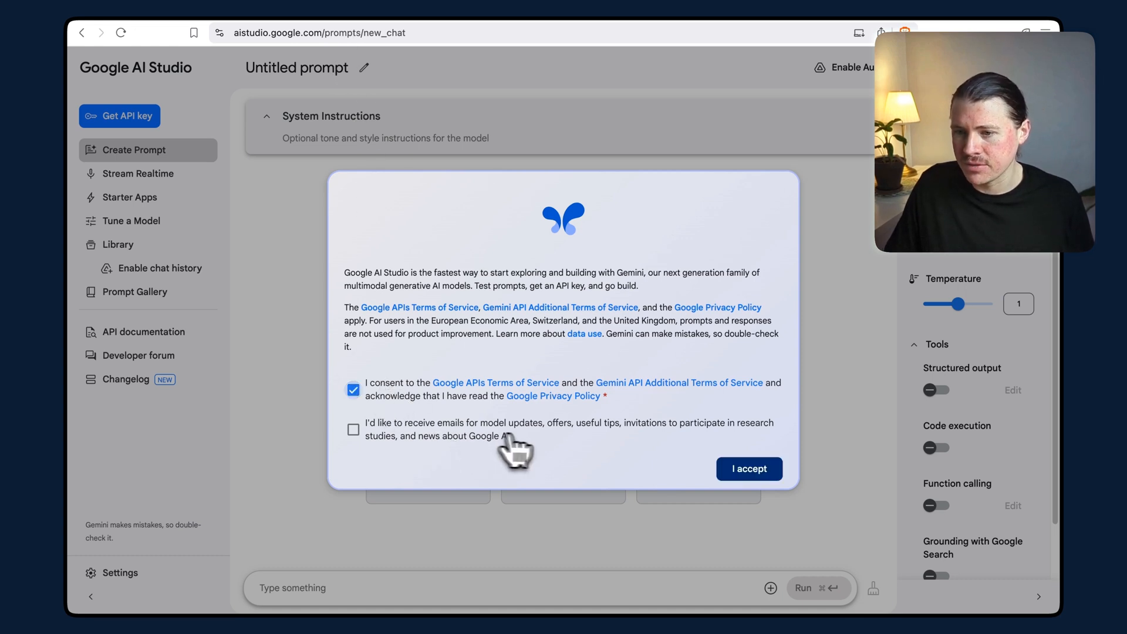
{"action": "left_click", "coordinate": [748, 468]}
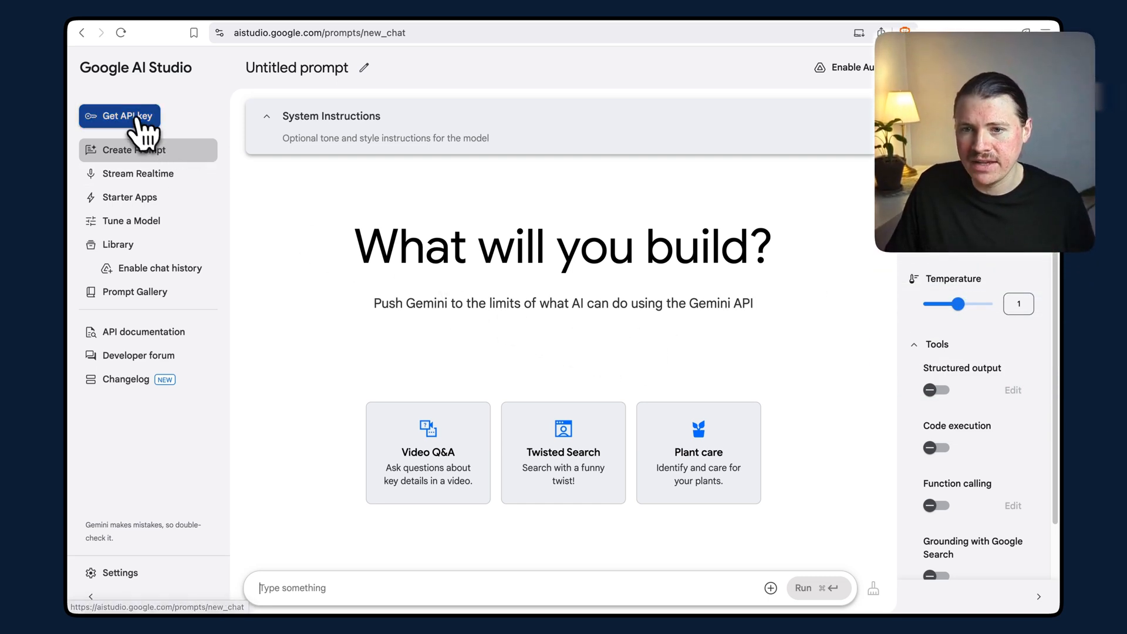
Go to Get API key and create a new Gemini API key for the project
{"action": "left_click", "coordinate": [119, 116]}
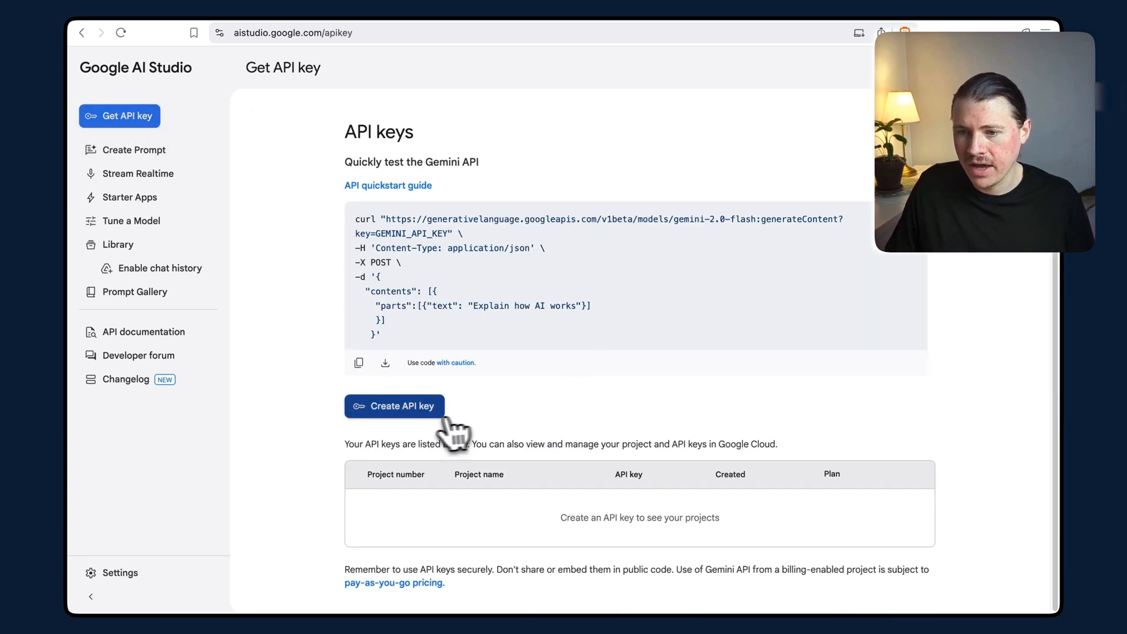
{"action": "left_click", "coordinate": [394, 406]}
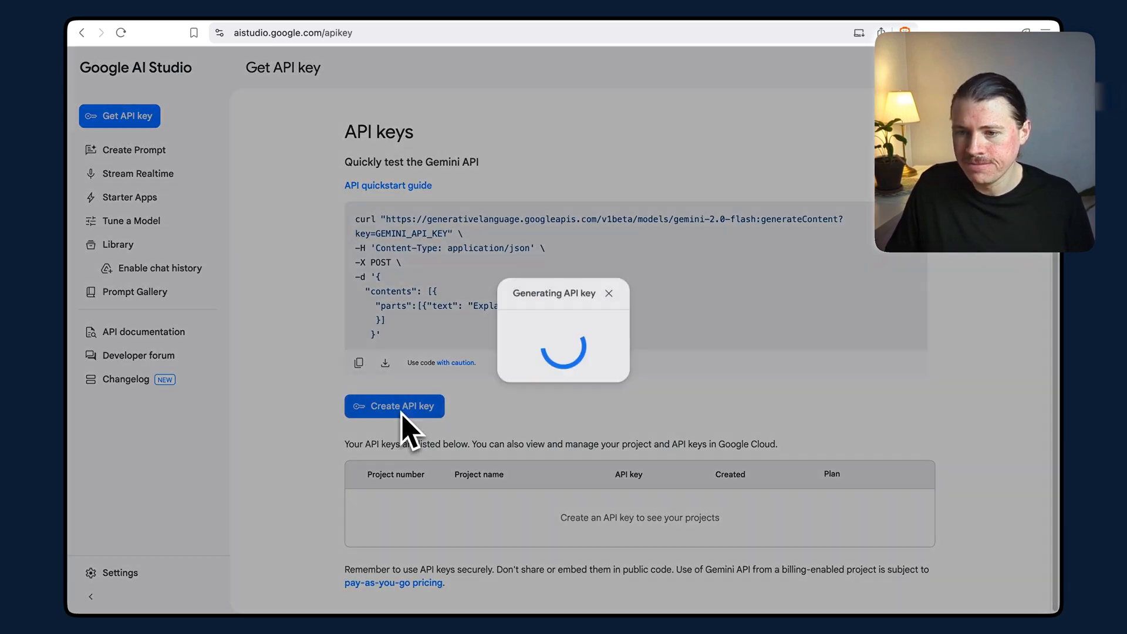
{"action": "left_click", "coordinate": [394, 406]}
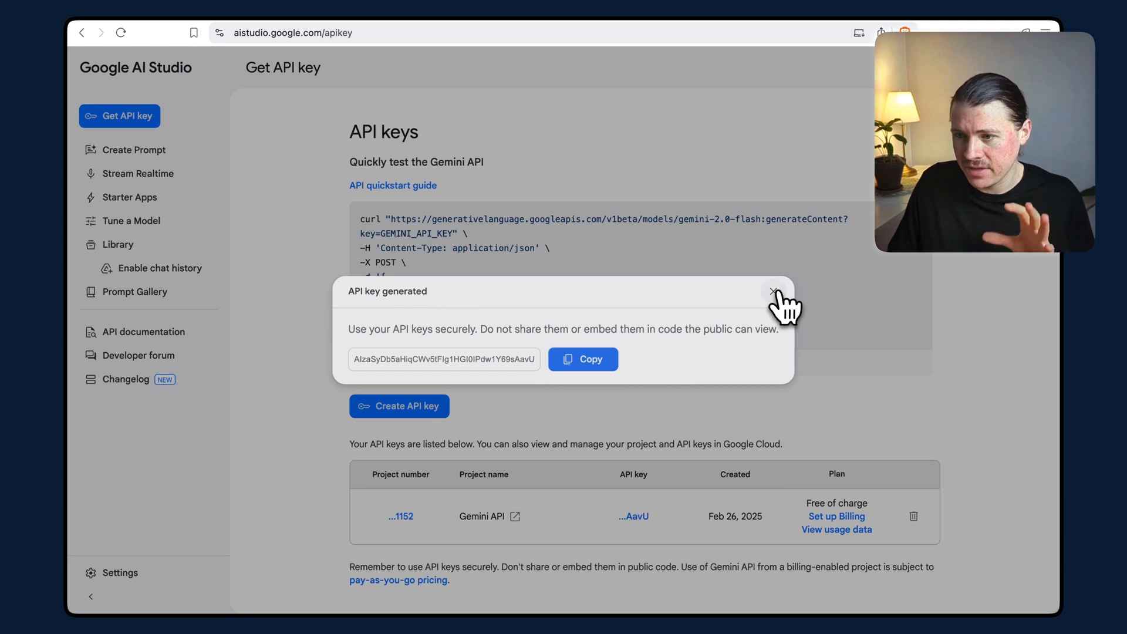
Dismiss the API key generated dialog, leaving the free-of-charge Gemini key listed
{"action": "left_click", "coordinate": [774, 292]}
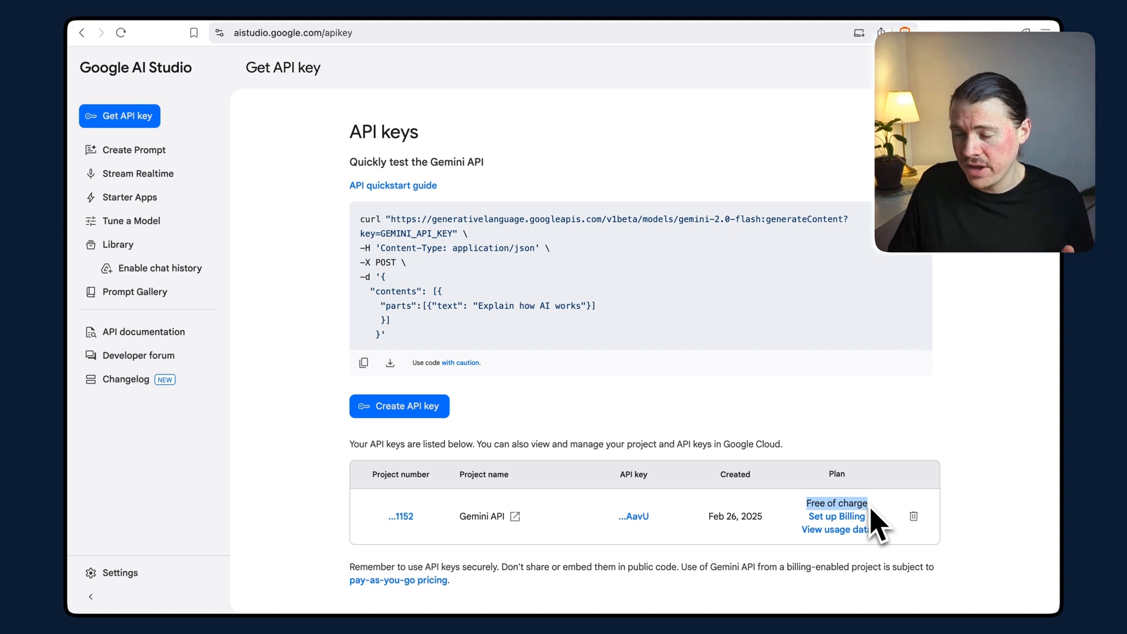
{"action": "mouse_move", "coordinate": [503, 543]}
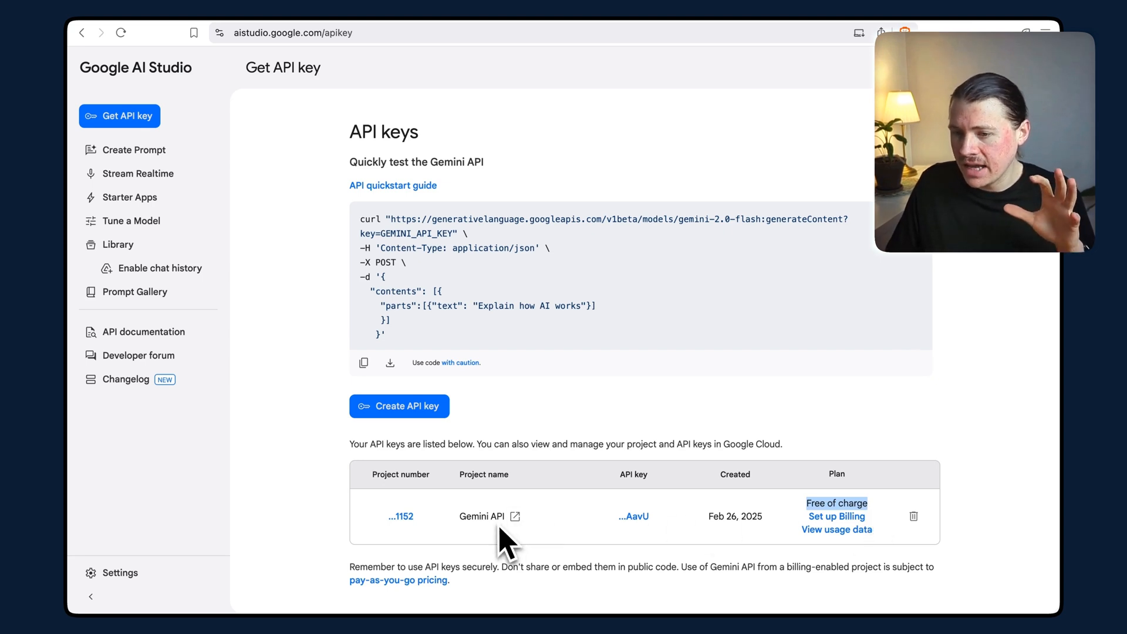